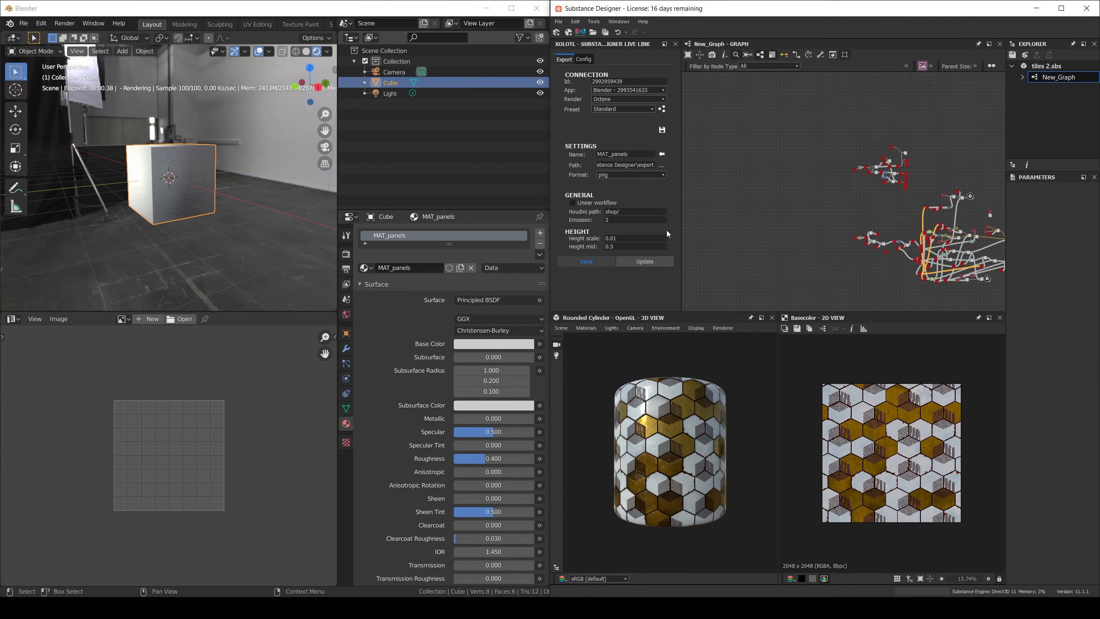
mouse_move(718, 193)
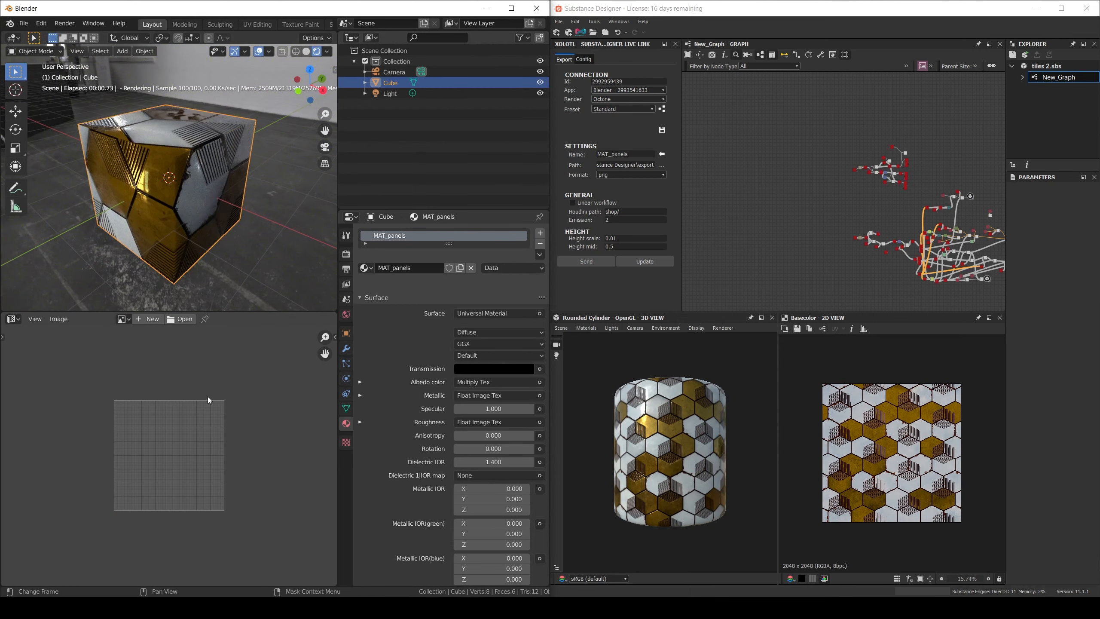
- Pick a preset in the Substance live link panel and browse the Xolotl Studio Gumroad page
left_click(622, 109)
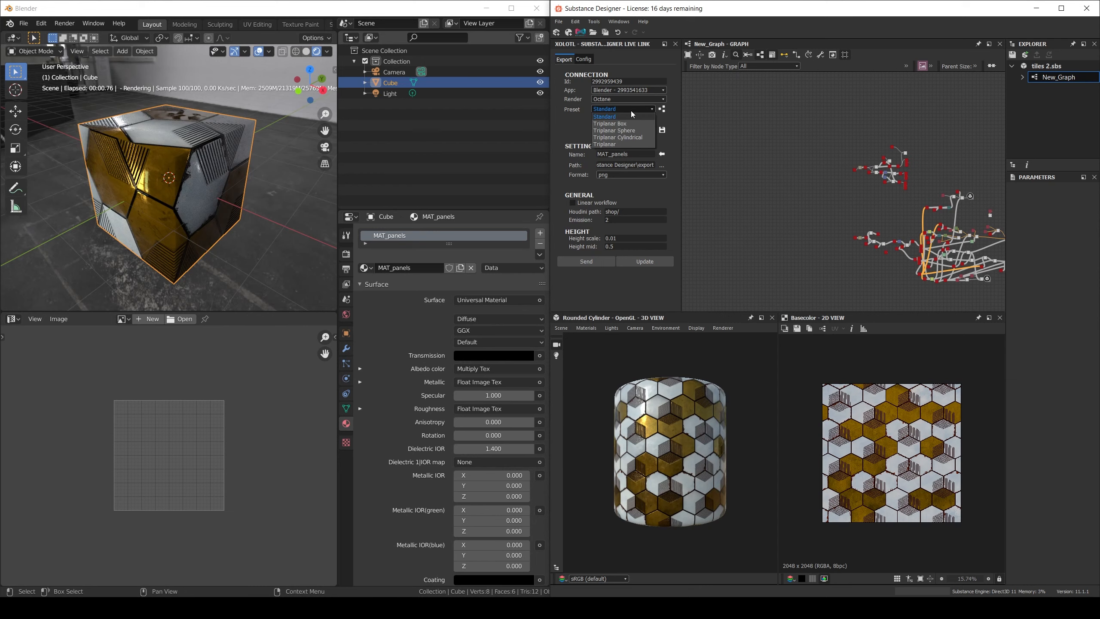
left_click(609, 124)
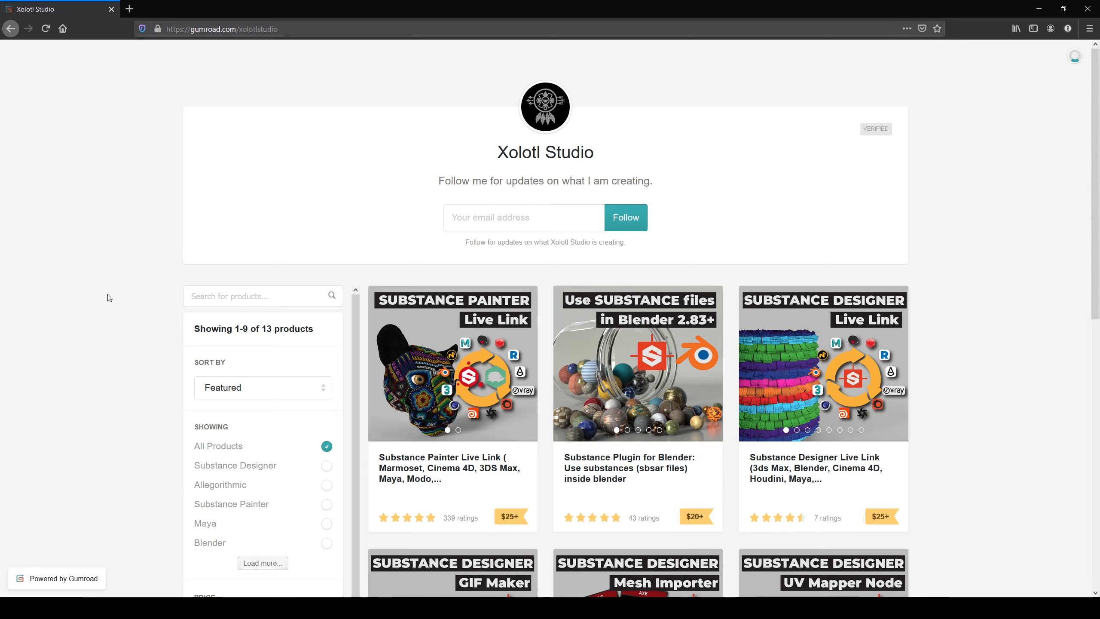
scroll("down", 3)
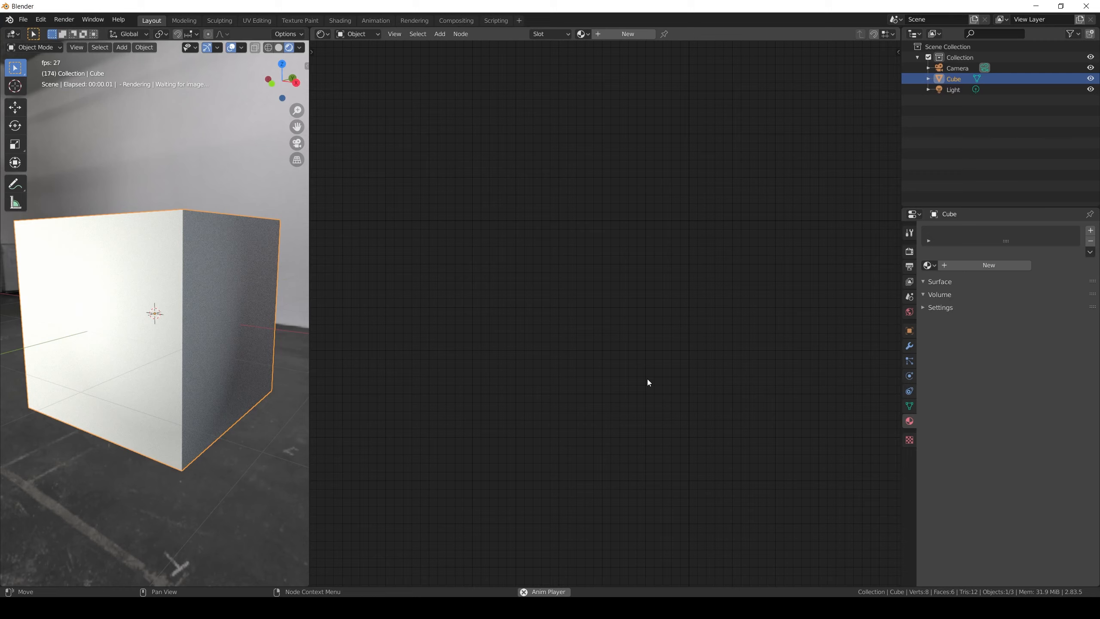
- Create a new Octane material and feed MyMat_basecolor.png into its Albedo color
left_click(988, 265)
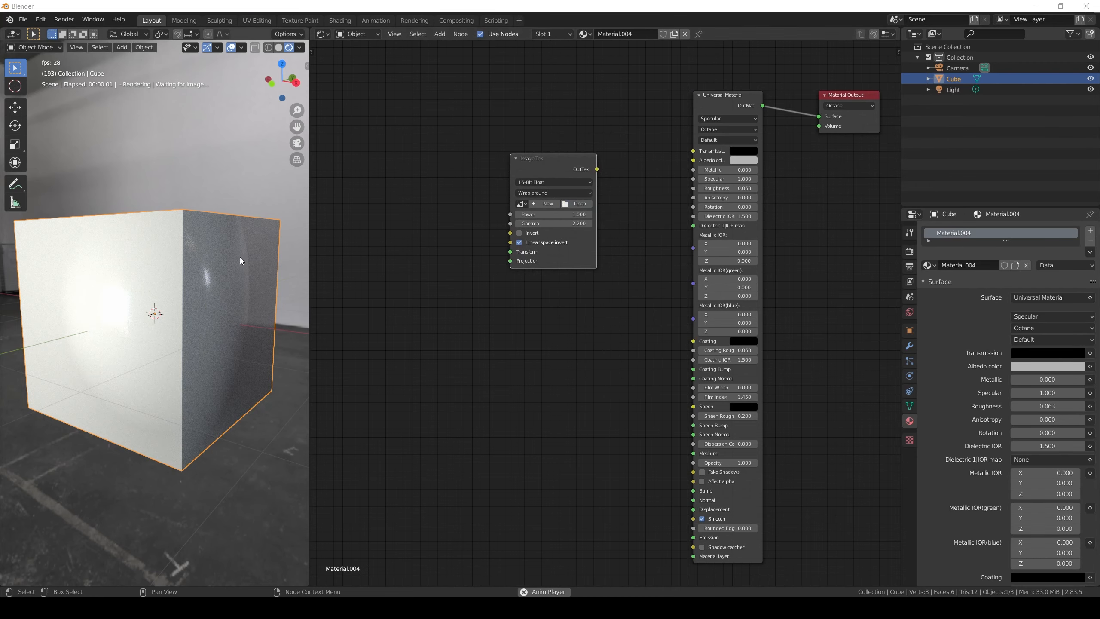
left_click(578, 203)
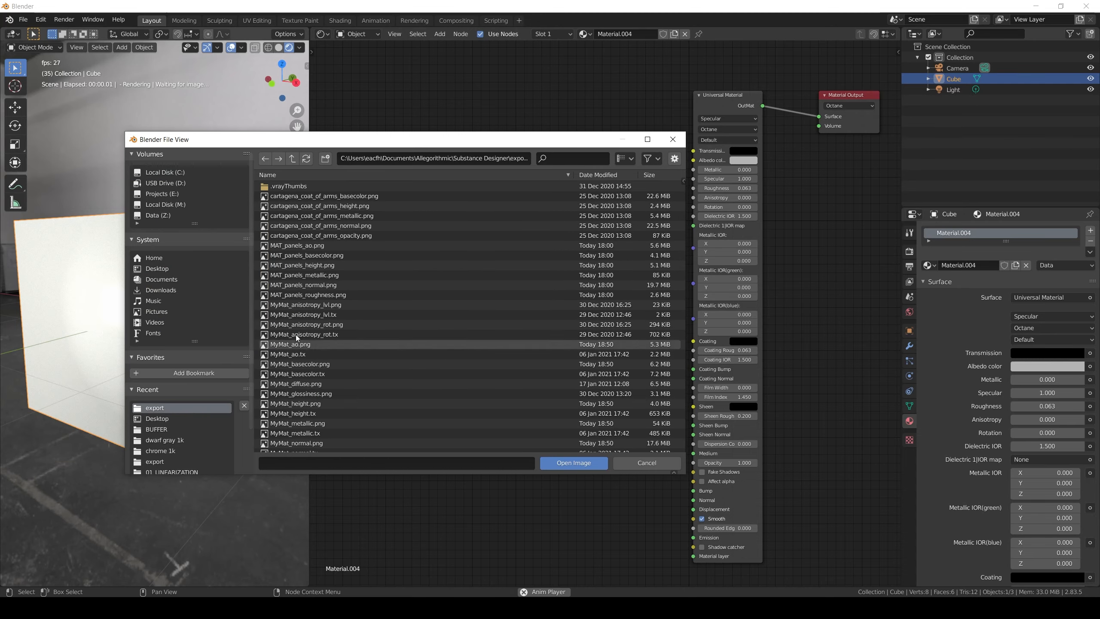
left_click(572, 462)
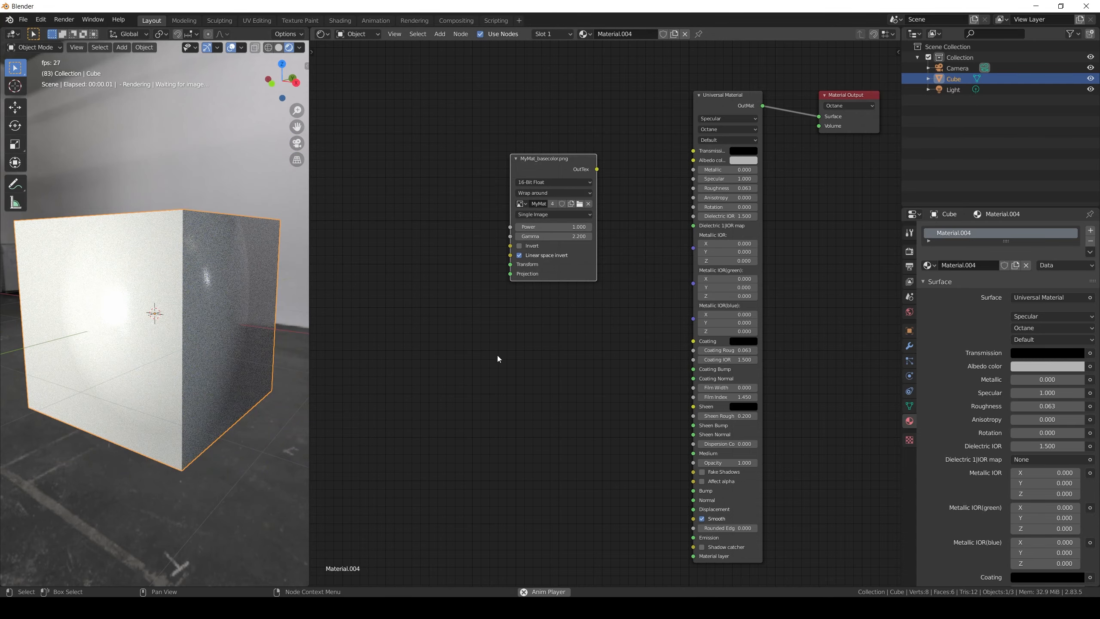
left_click_drag(597, 168, 693, 160)
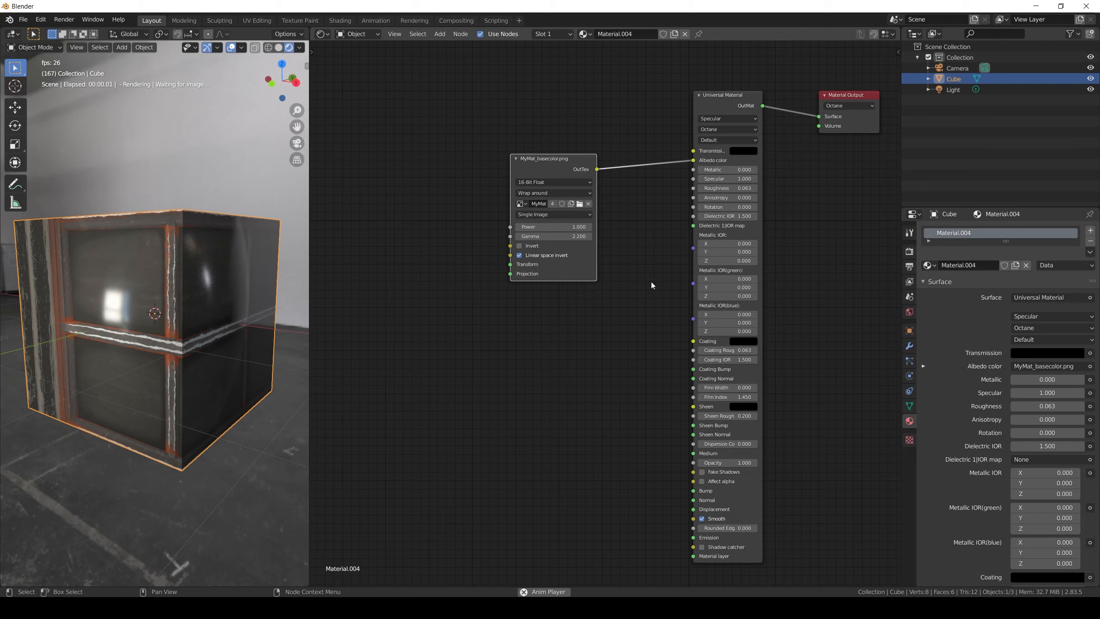
- Add an Octane Box Projection node for the base color texture
left_click(439, 33)
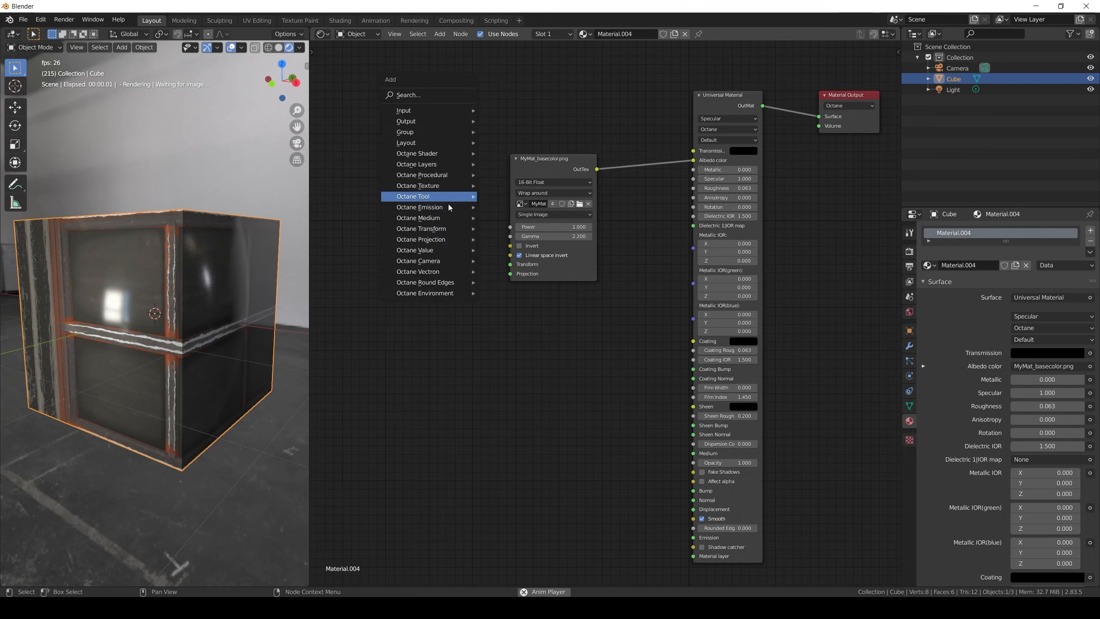
mouse_move(421, 239)
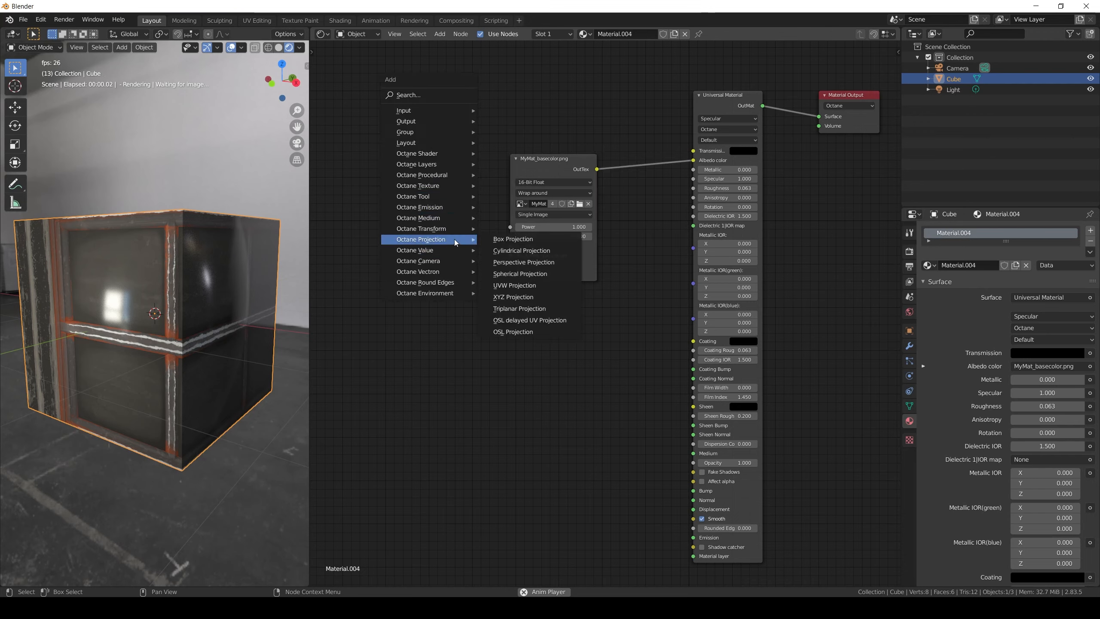
left_click(513, 239)
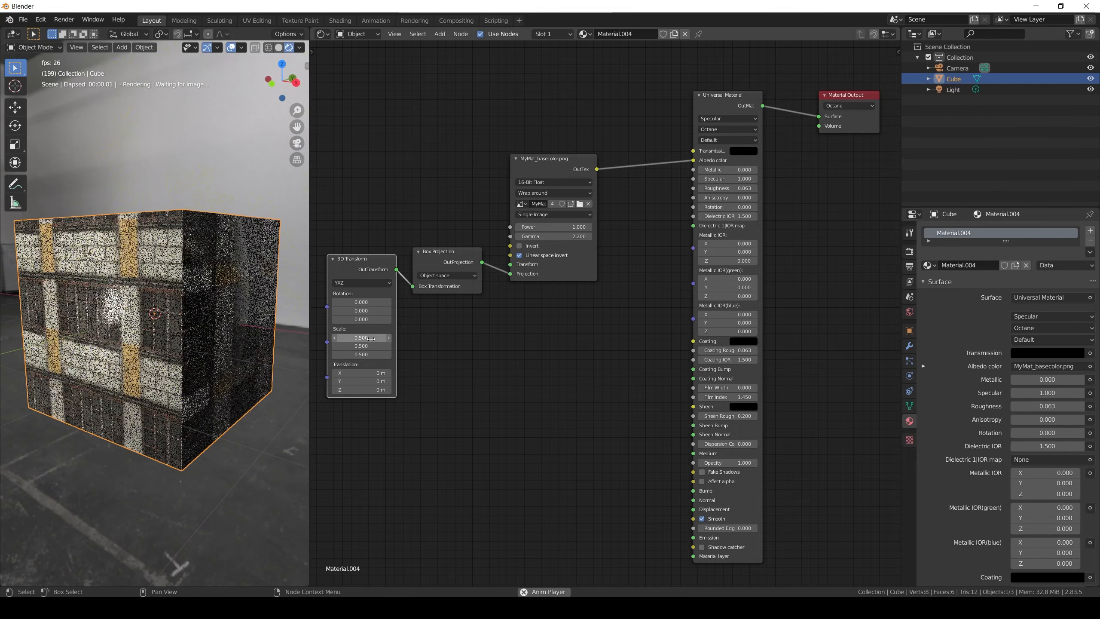
- Set the box projection scale to 0.5, test World space by moving the cube, then return to Object space
left_click(361, 338)
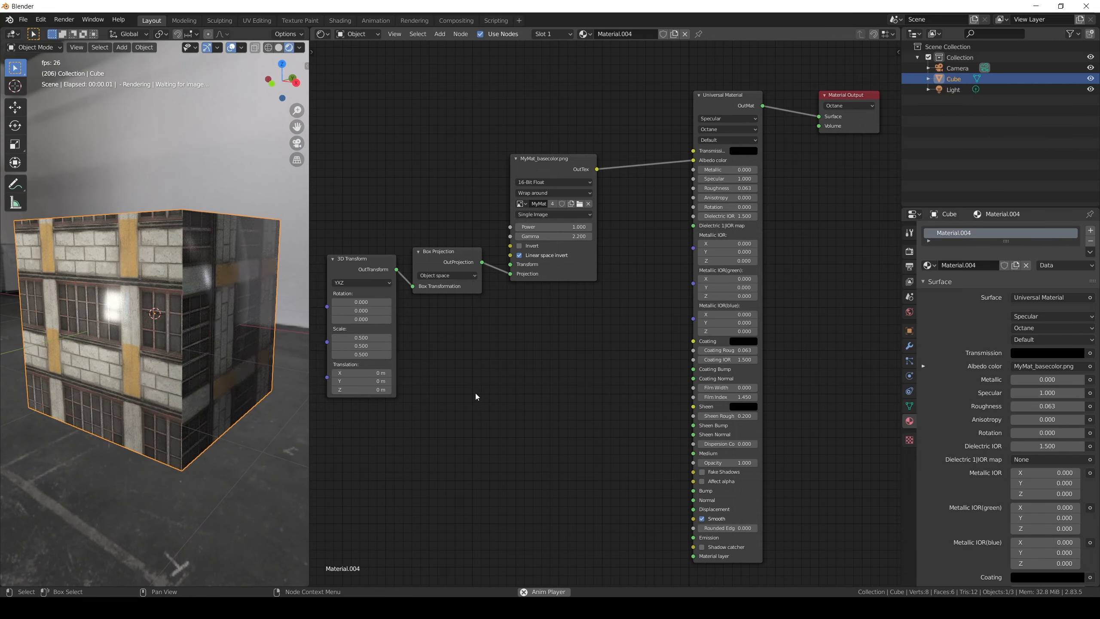
left_click(446, 274)
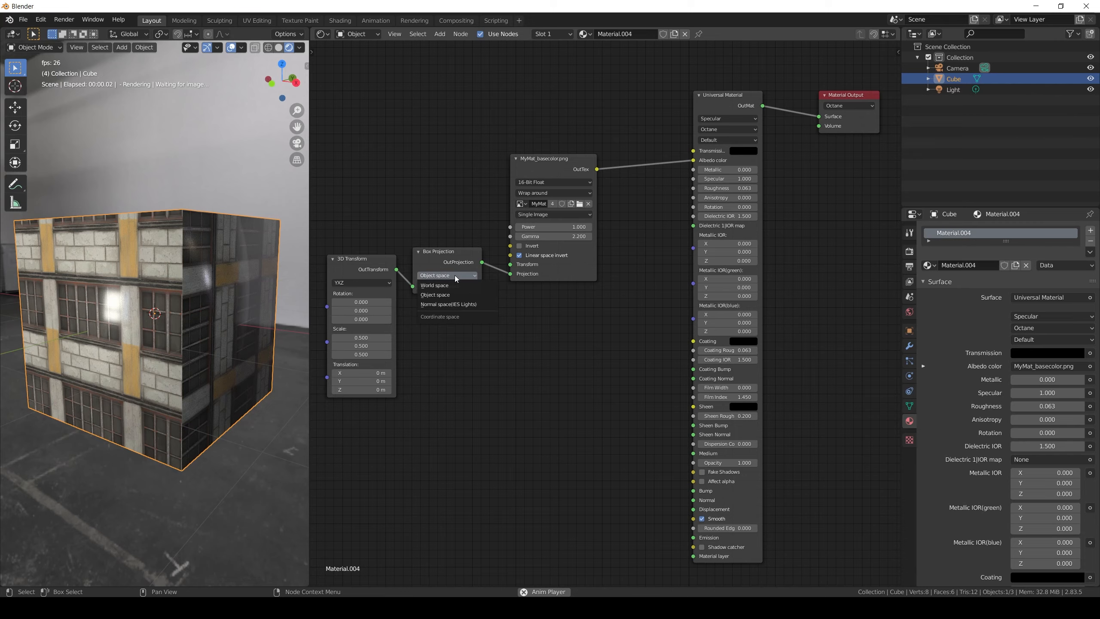
left_click(433, 284)
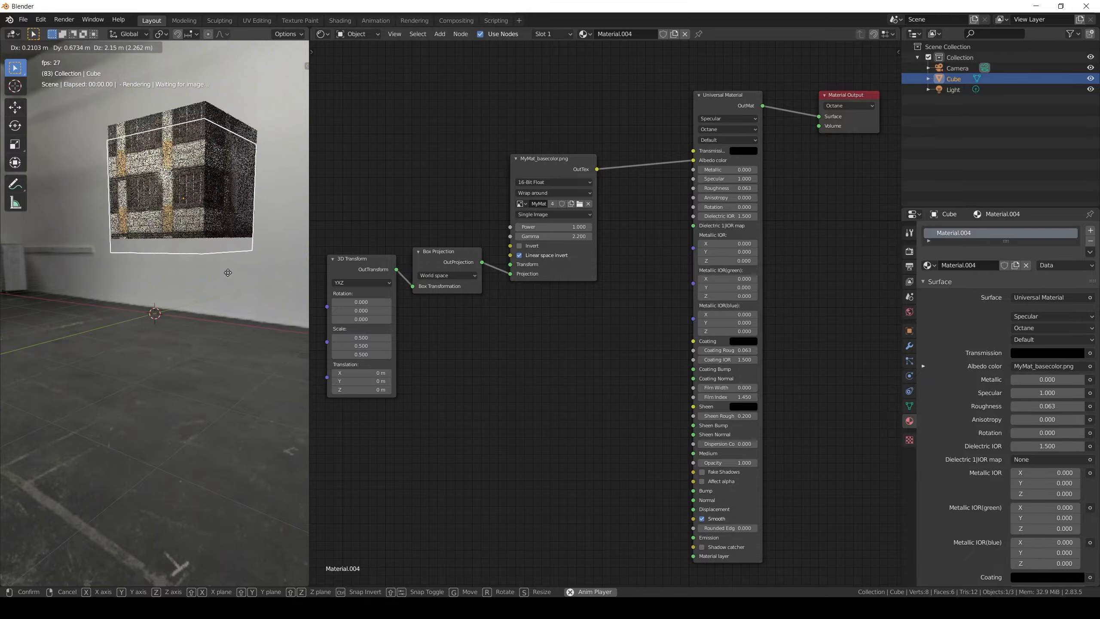
left_click_drag(181, 176, 113, 432)
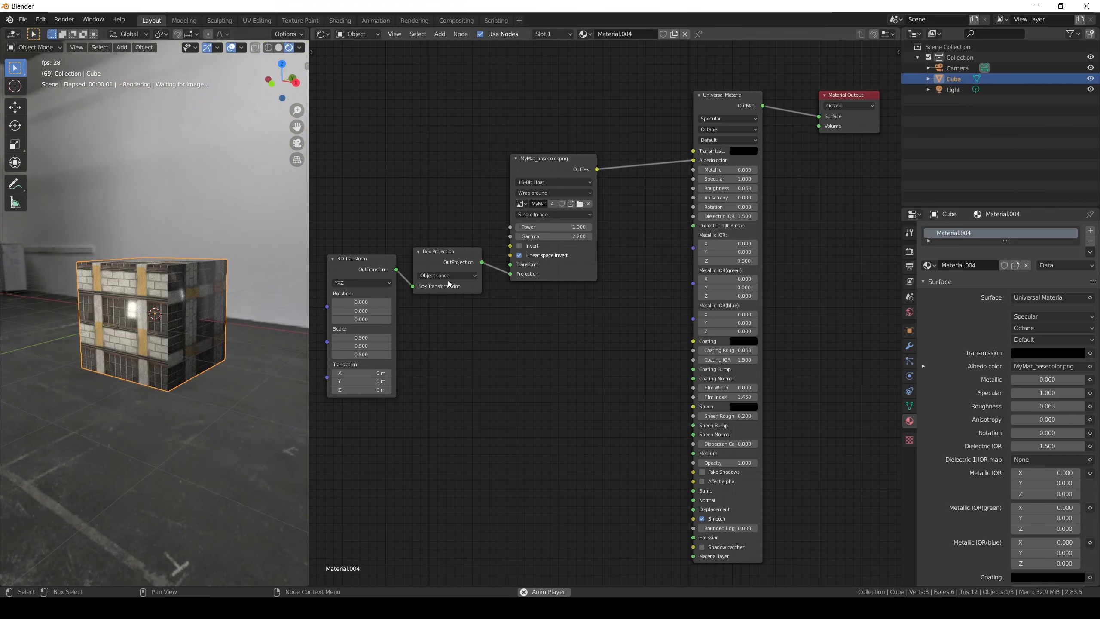
left_click(447, 275)
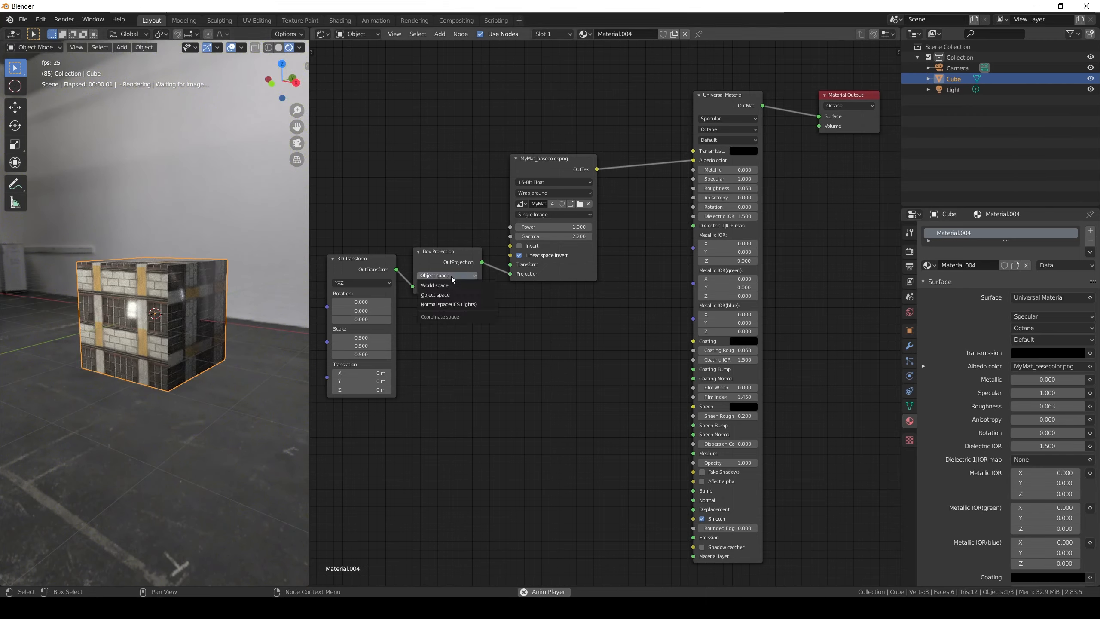
left_click(448, 303)
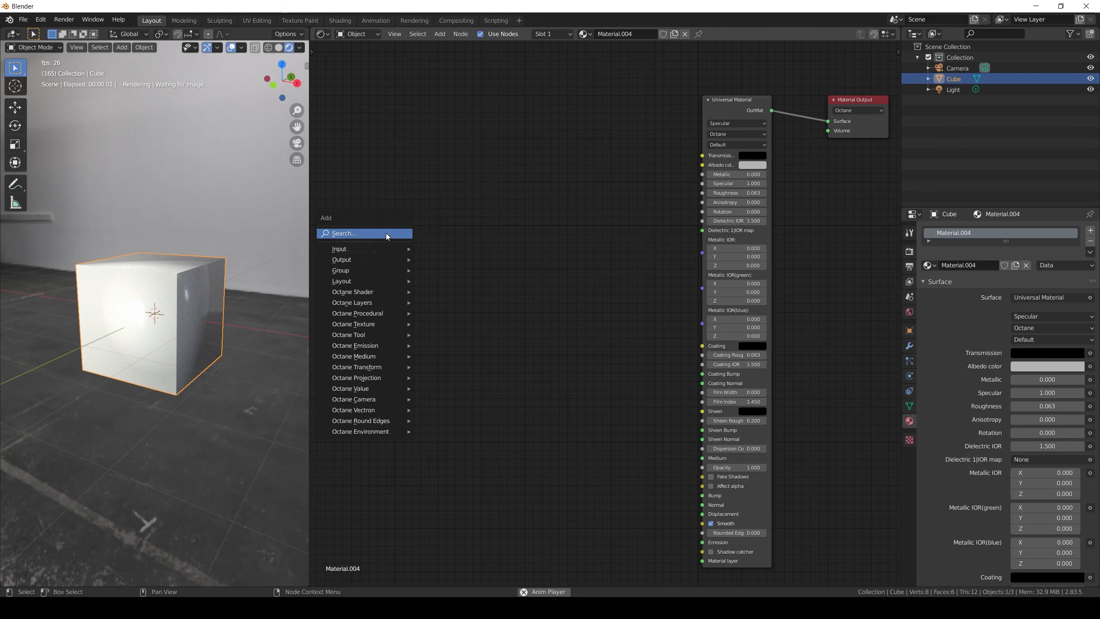
- Search 'image' and add an Image Tex node for the triplanar setup
type("image")
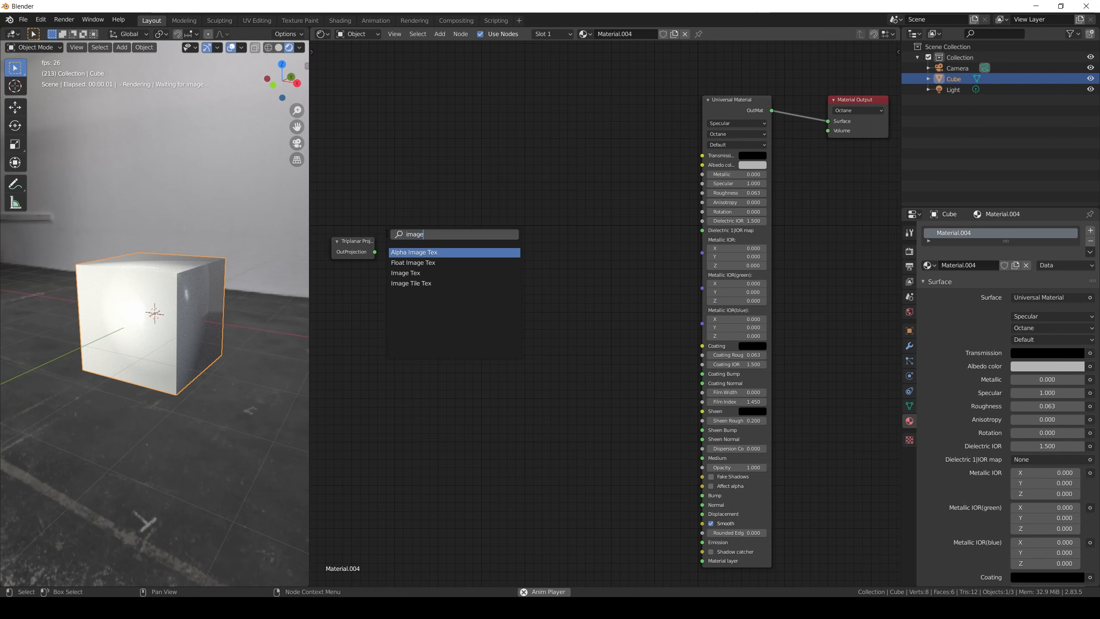
left_click(406, 273)
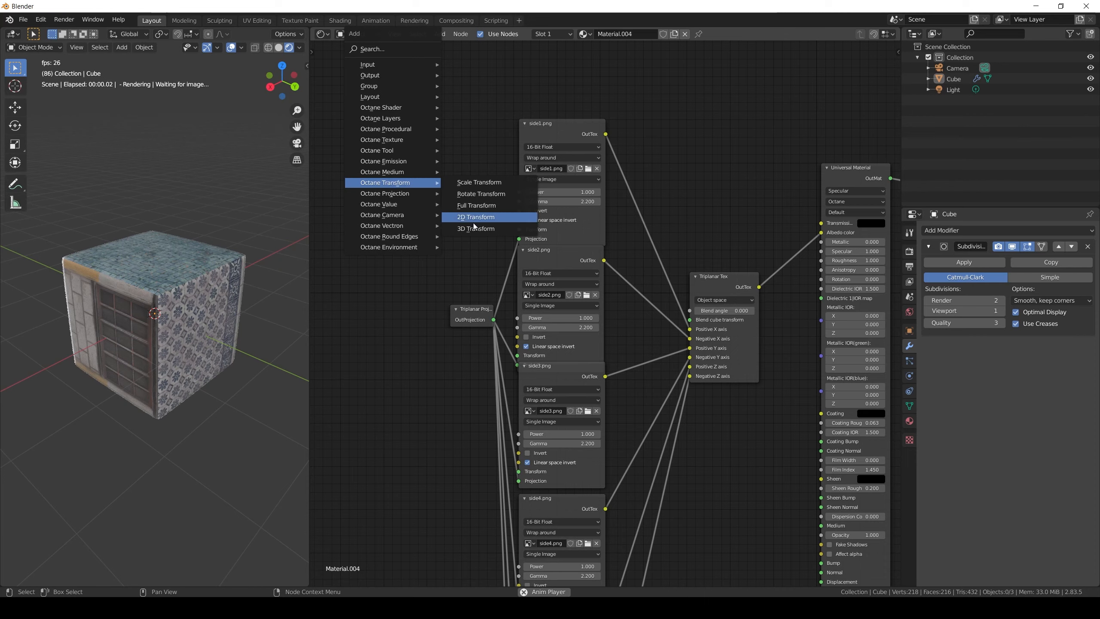
- Add a 3D Transform to side1.png and rotate it 42.8 on Z
left_click(475, 228)
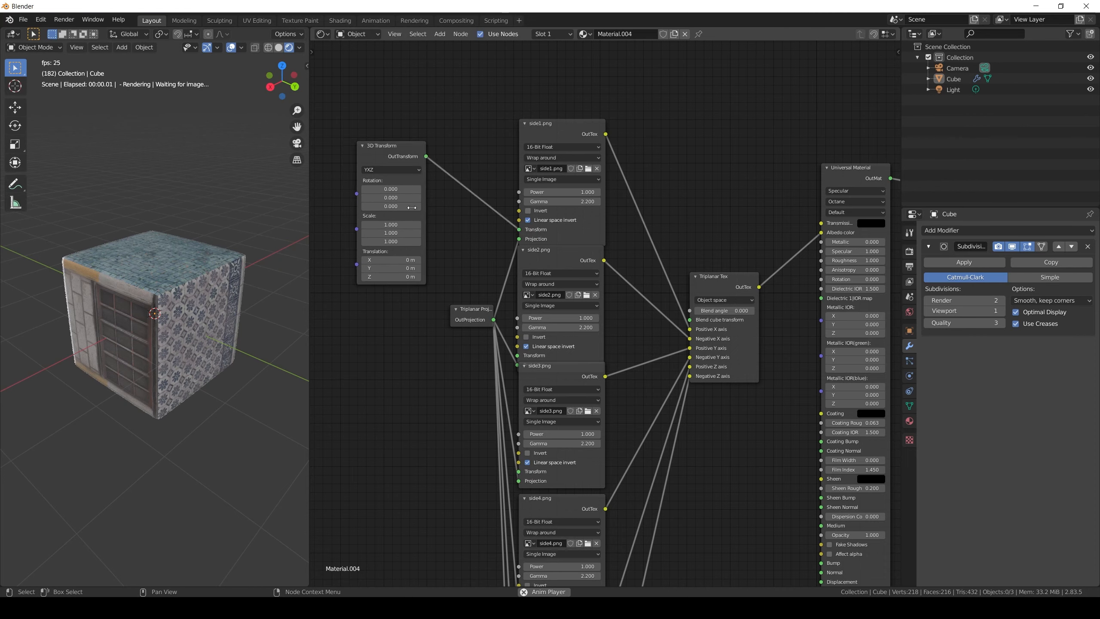
left_click_drag(391, 205, 406, 205)
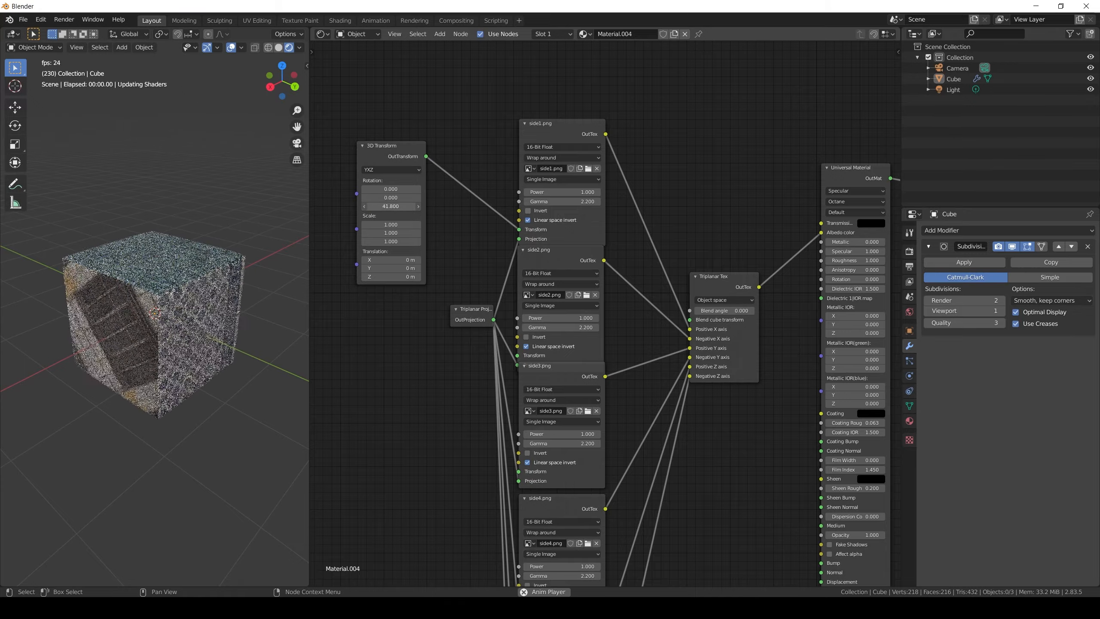